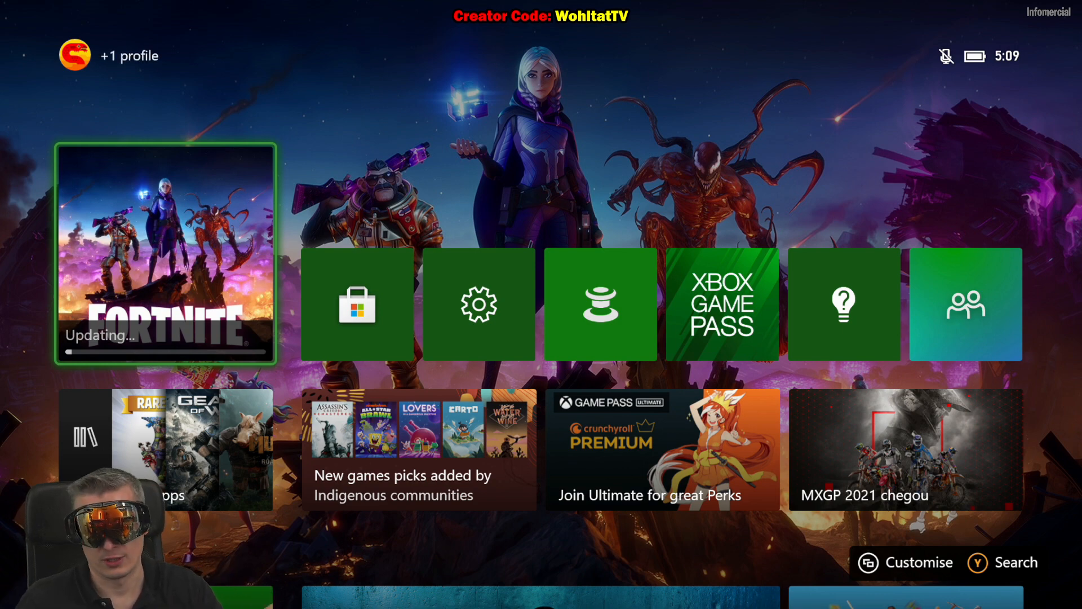
# Step: Try launching Fortnite during its update and dismiss the not-ready-yet message
pyautogui.click(74, 55)
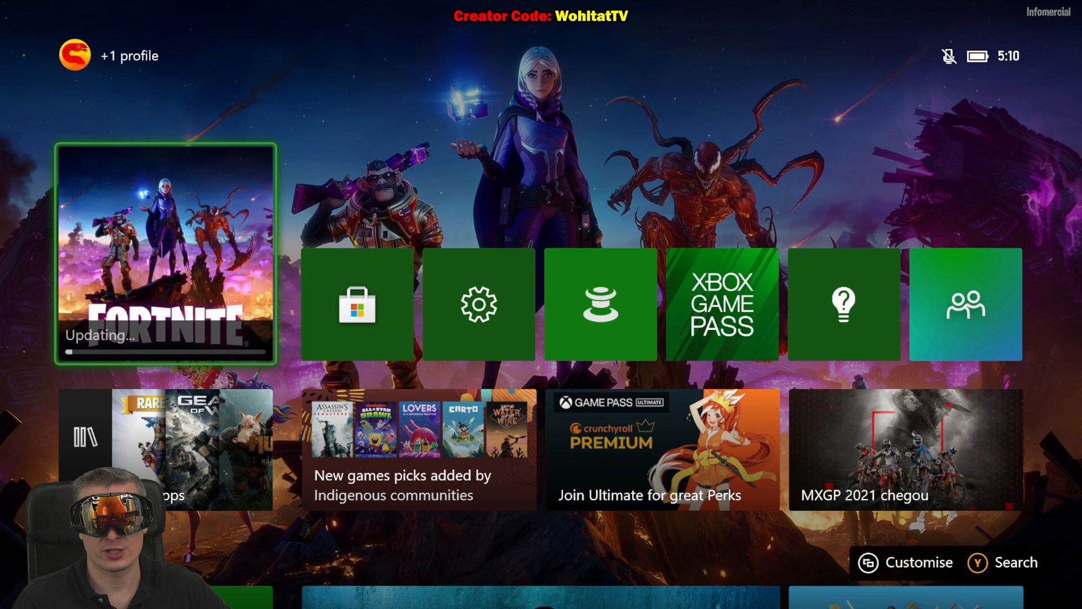
pyautogui.click(74, 55)
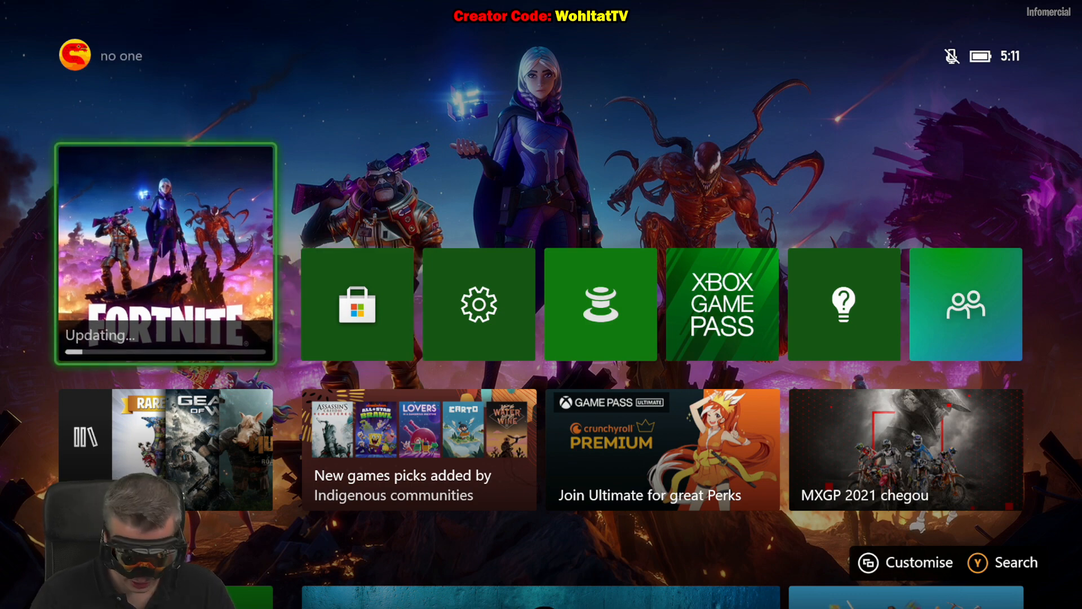
pyautogui.click(166, 256)
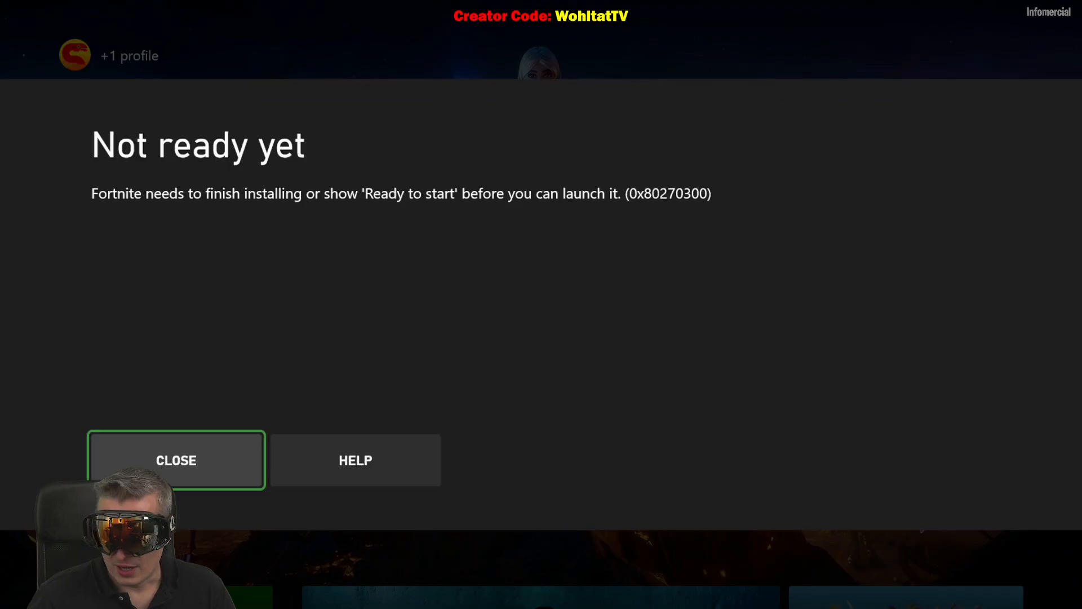
pyautogui.click(176, 461)
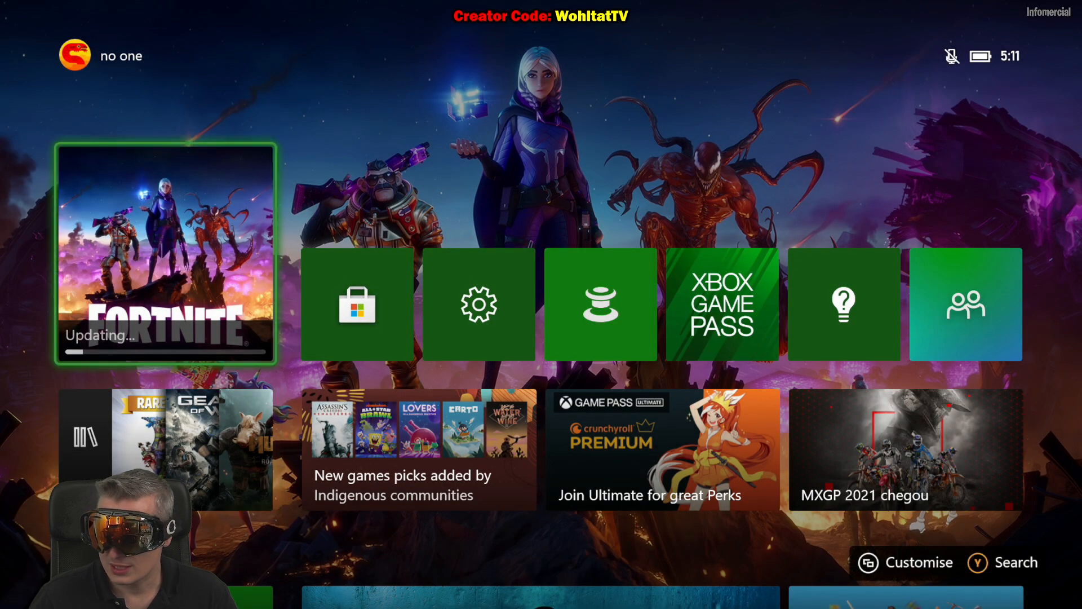
pyautogui.click(357, 305)
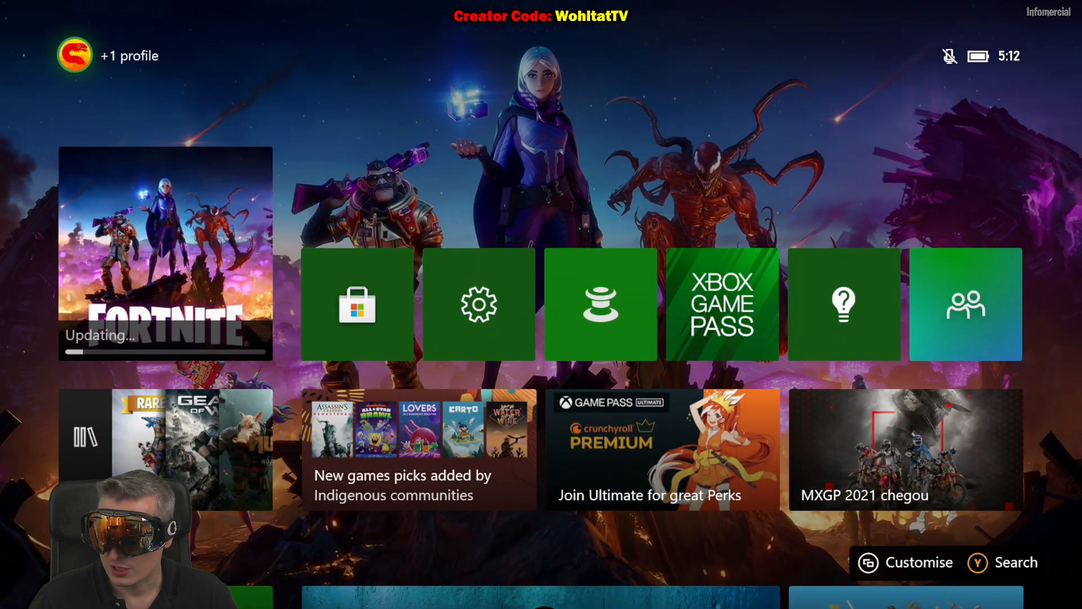
# Step: Open the guide, browse capture, profile, parties and people tabs, then show the download queue
pyautogui.click(74, 56)
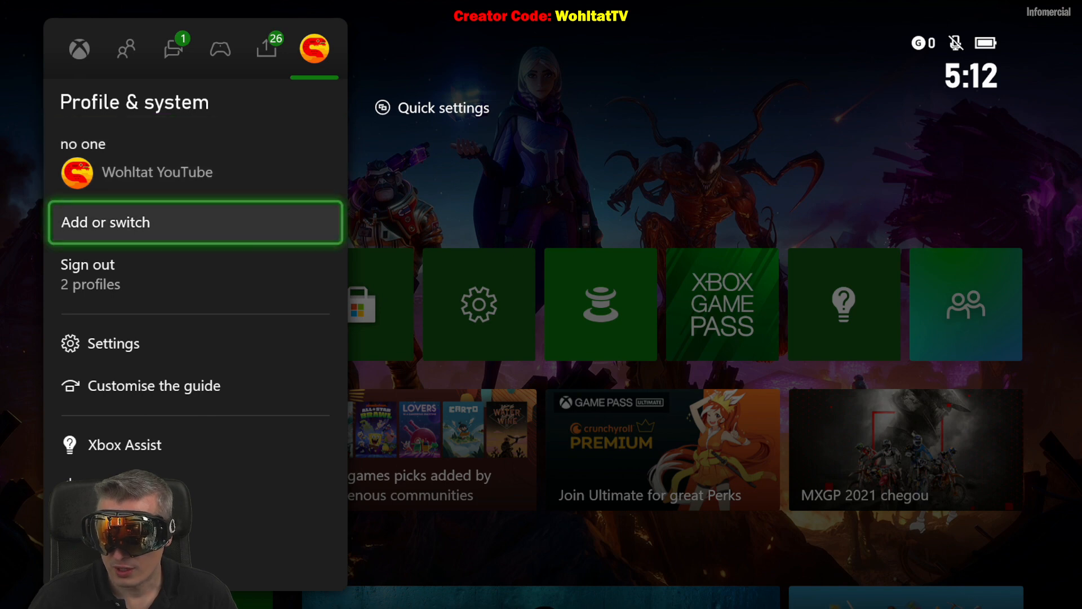
pyautogui.scroll(-3)
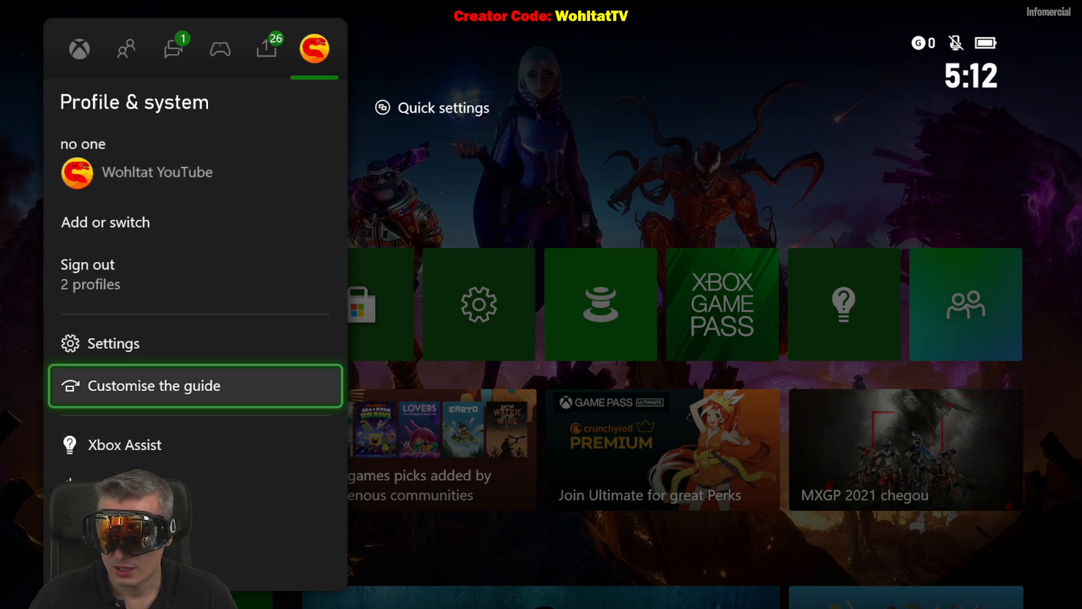
pyautogui.click(265, 49)
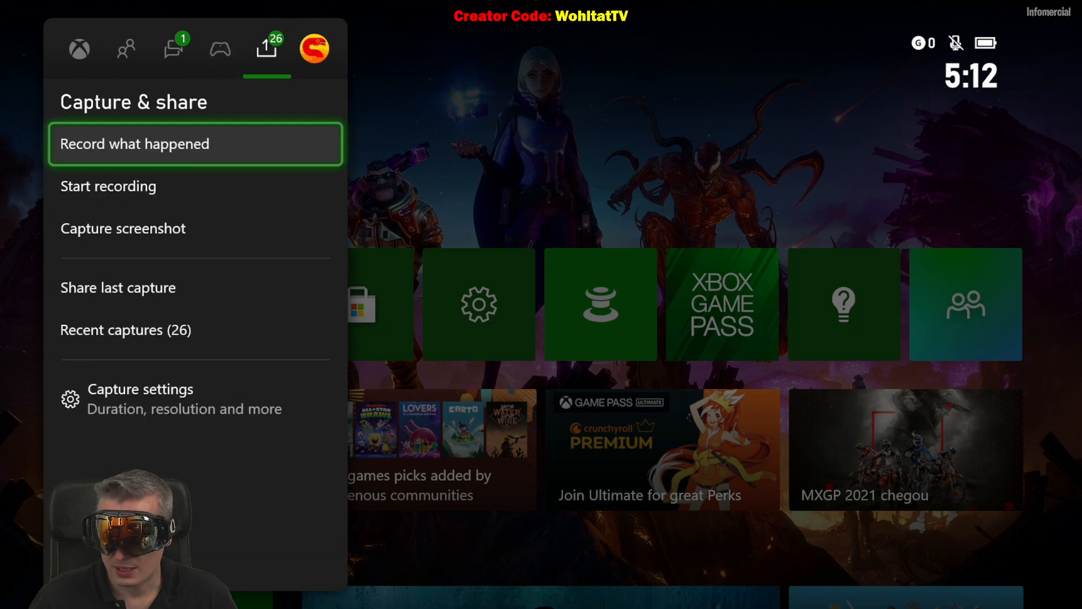
pyautogui.click(314, 49)
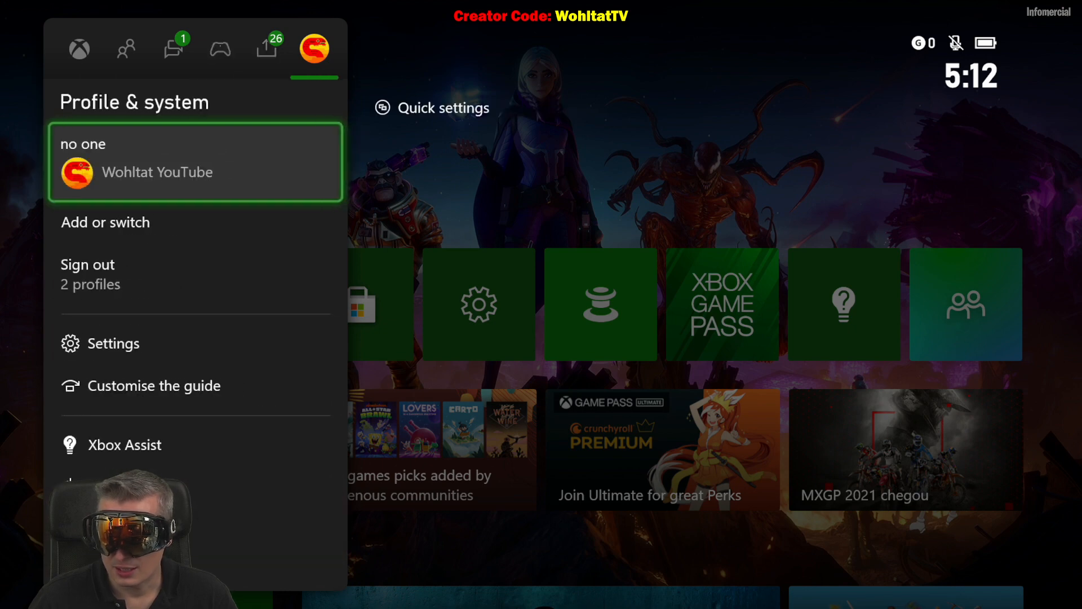
pyautogui.click(174, 48)
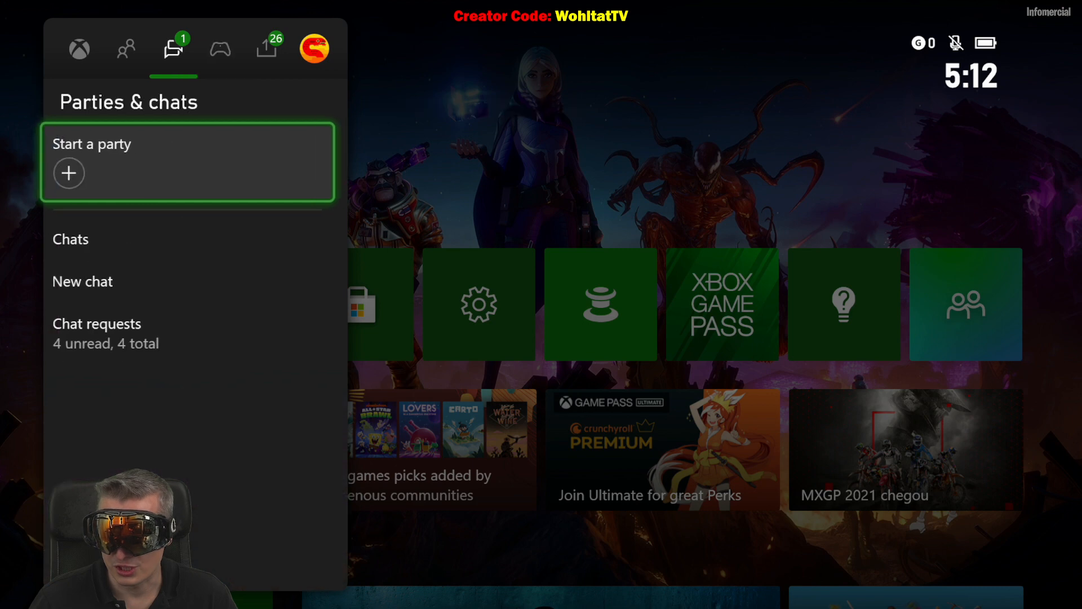
pyautogui.click(126, 48)
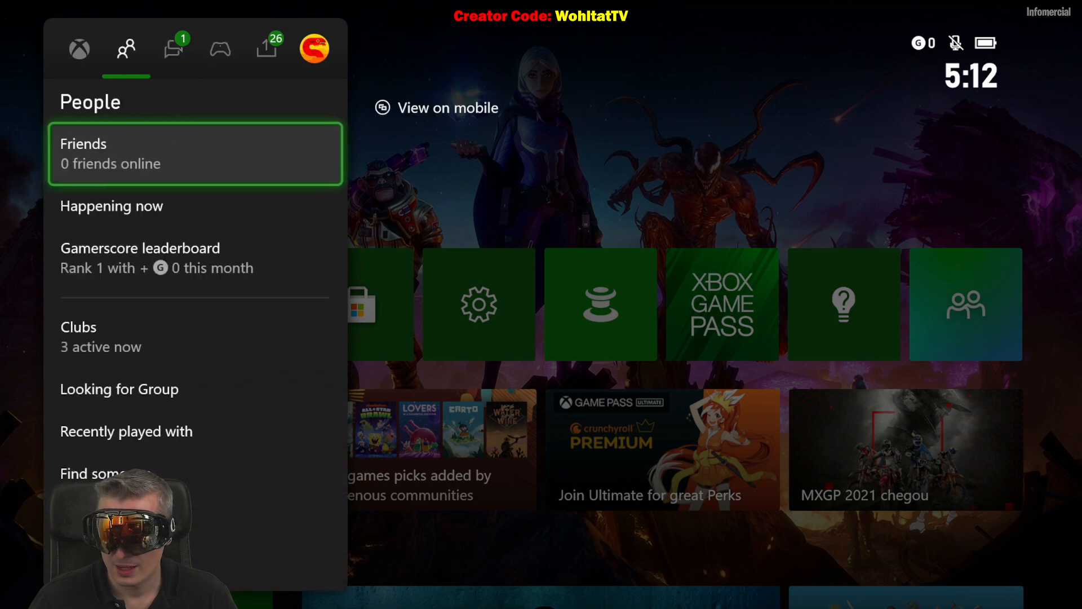
pyautogui.click(78, 48)
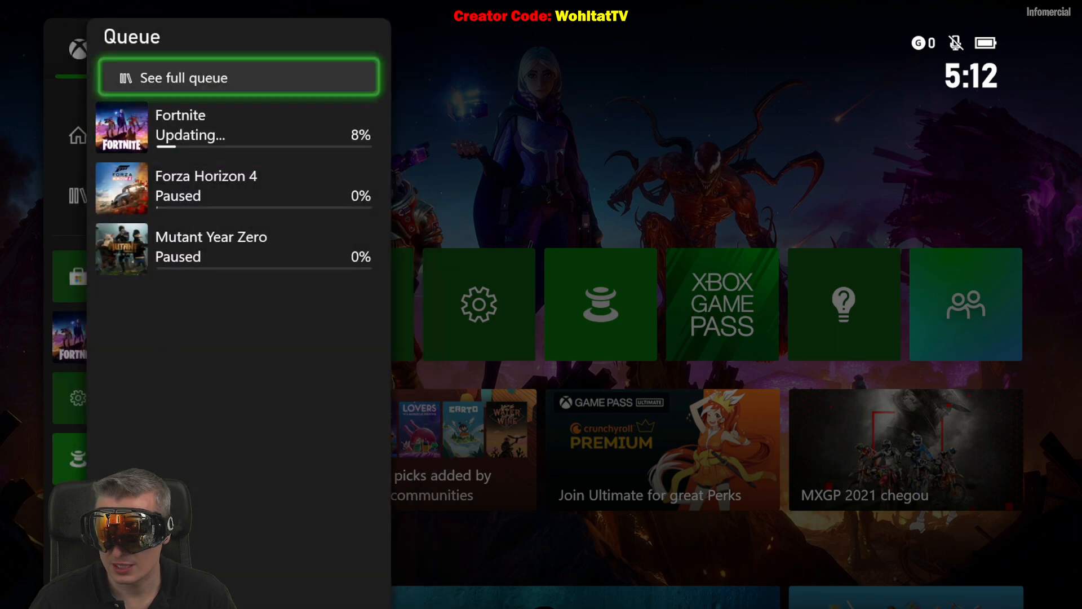
# Step: Open Manage Queue and scroll past Fortnite at 10.3% to paused Forza Horizon 4
pyautogui.click(238, 78)
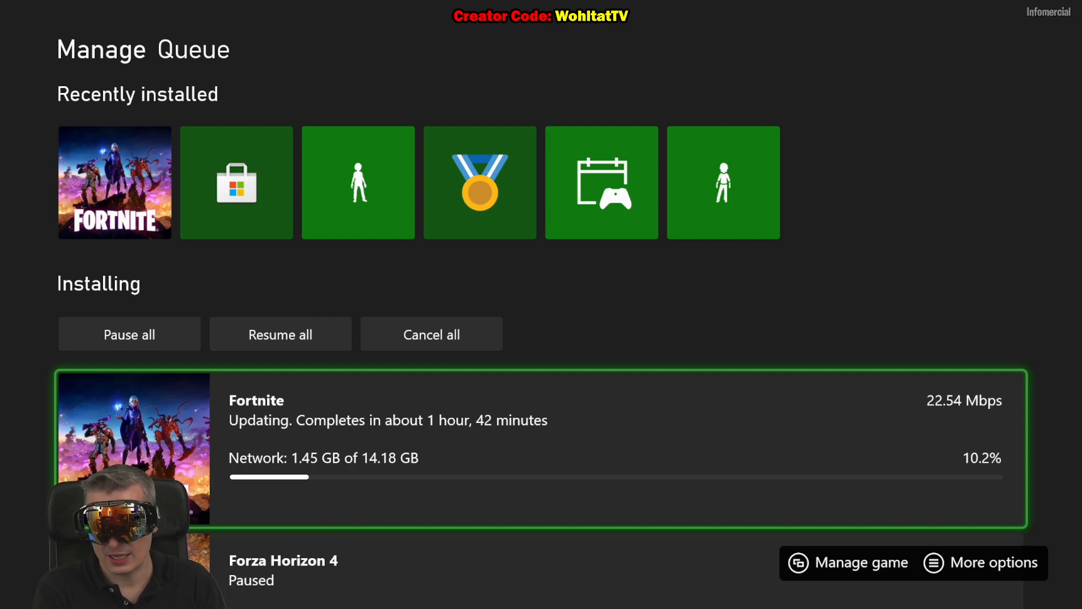
pyautogui.scroll(-3)
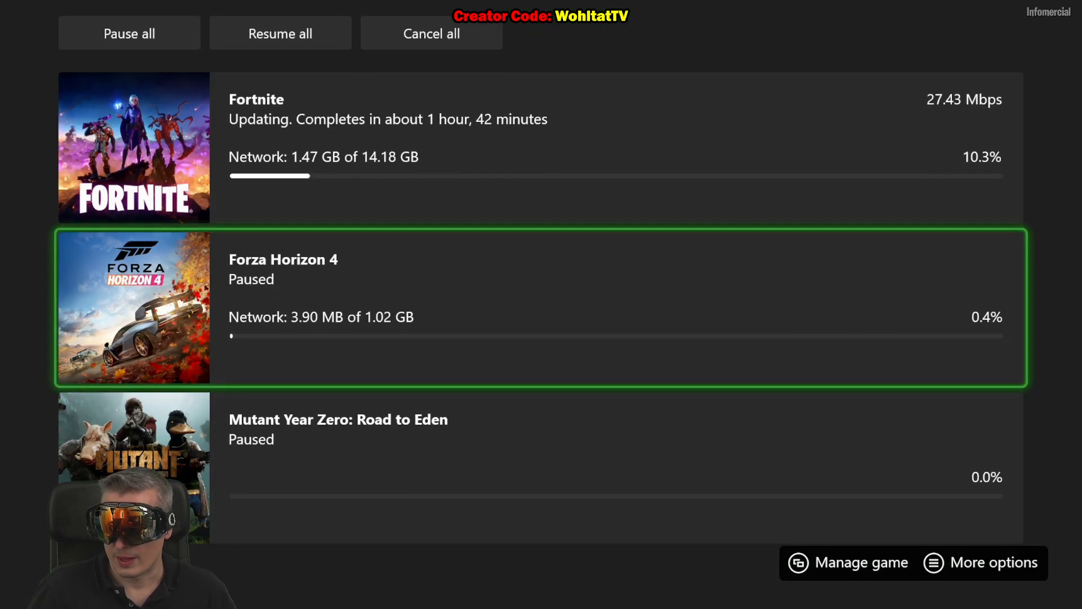